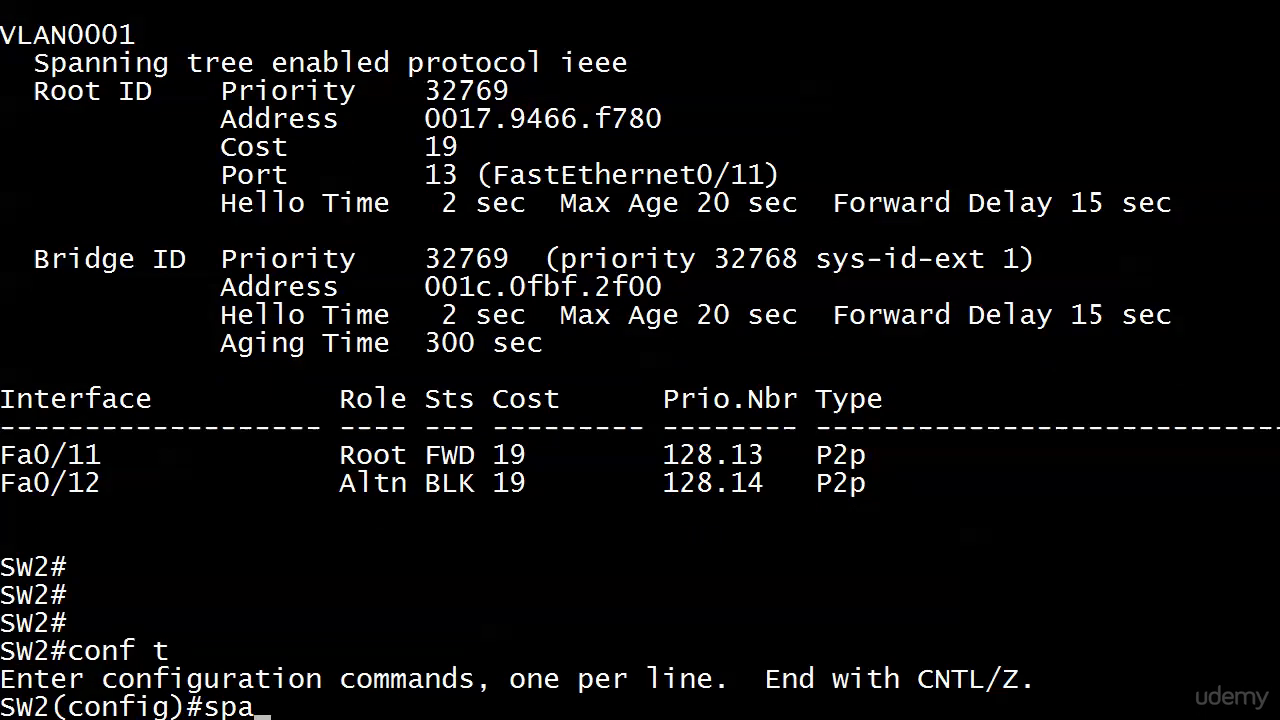
On SW2, enter 'spanning vlan 1 ?' to list the available VLAN 1 spanning-tree options.
type("nning vlan")
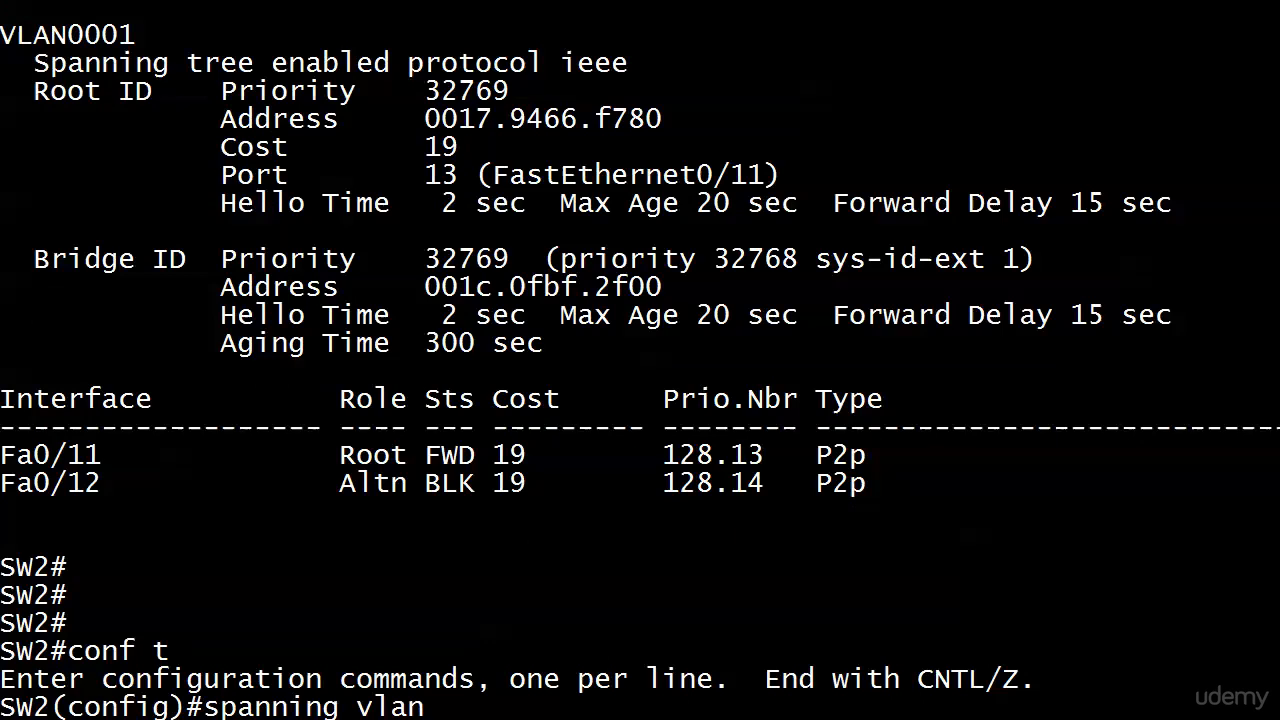
type("1 ?")
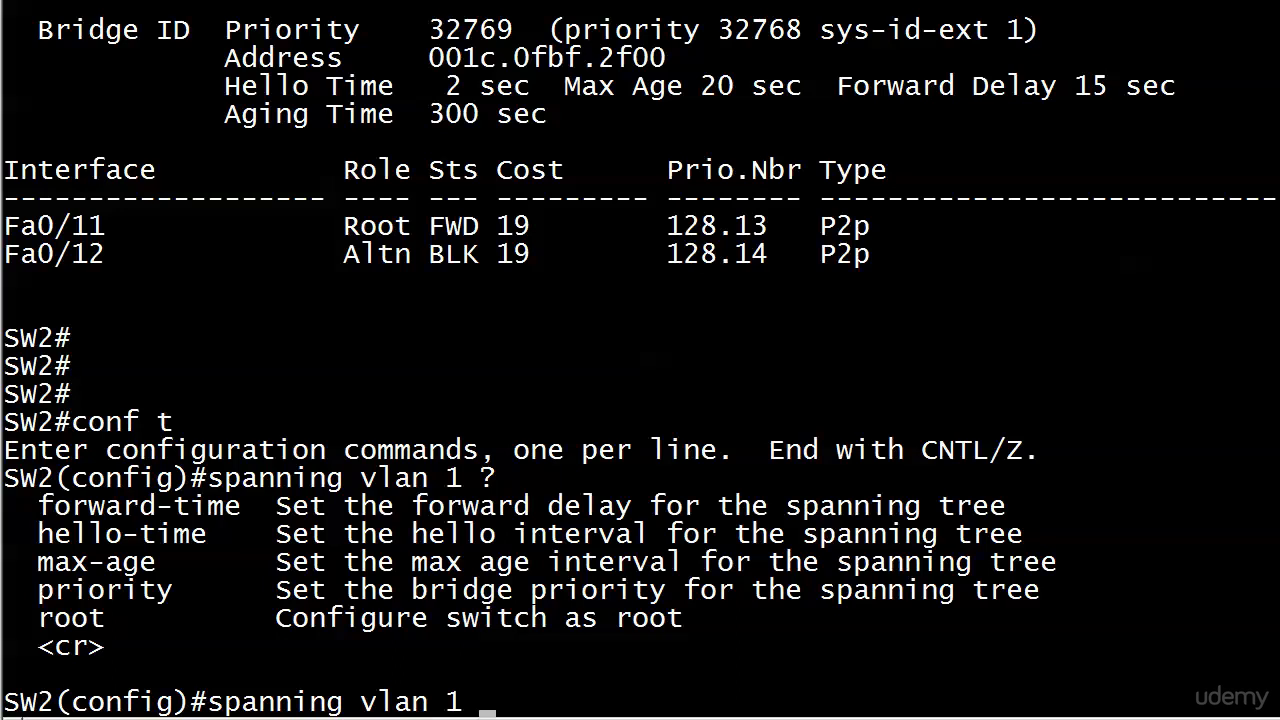
Try the forward-delay keyword for VLAN 1 and erase it after it is rejected.
type("f")
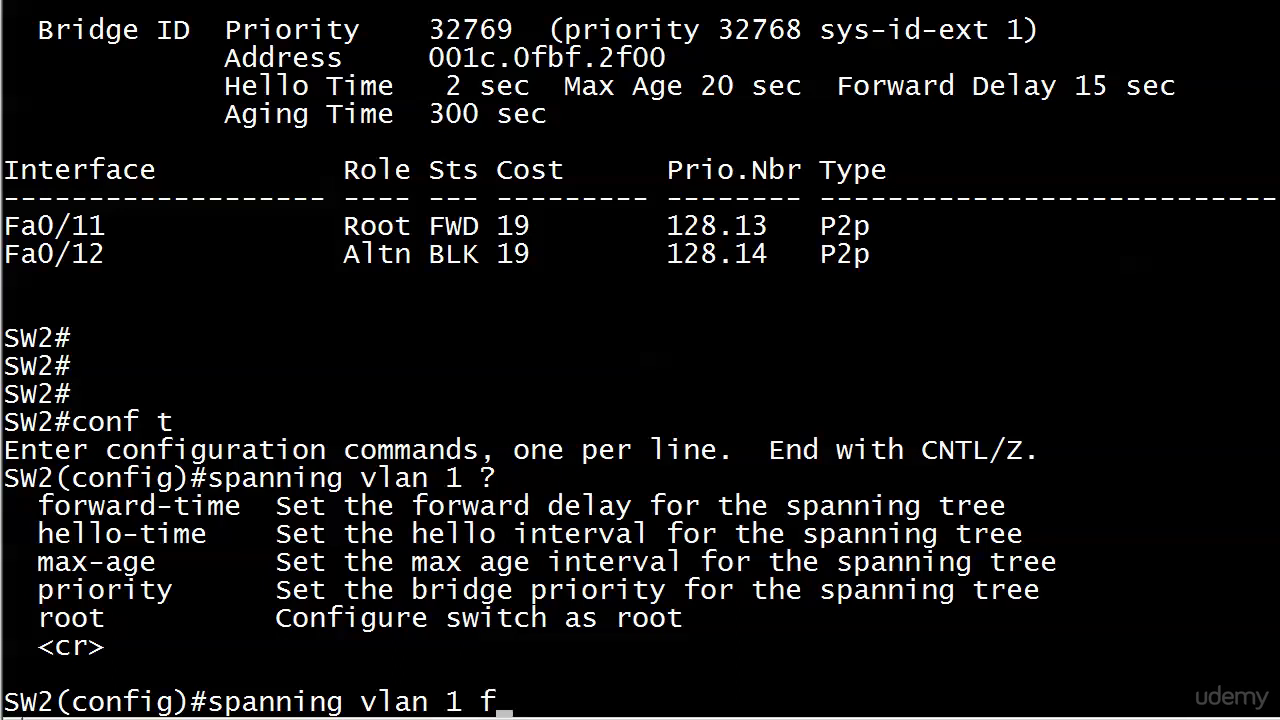
type("orward-delay")
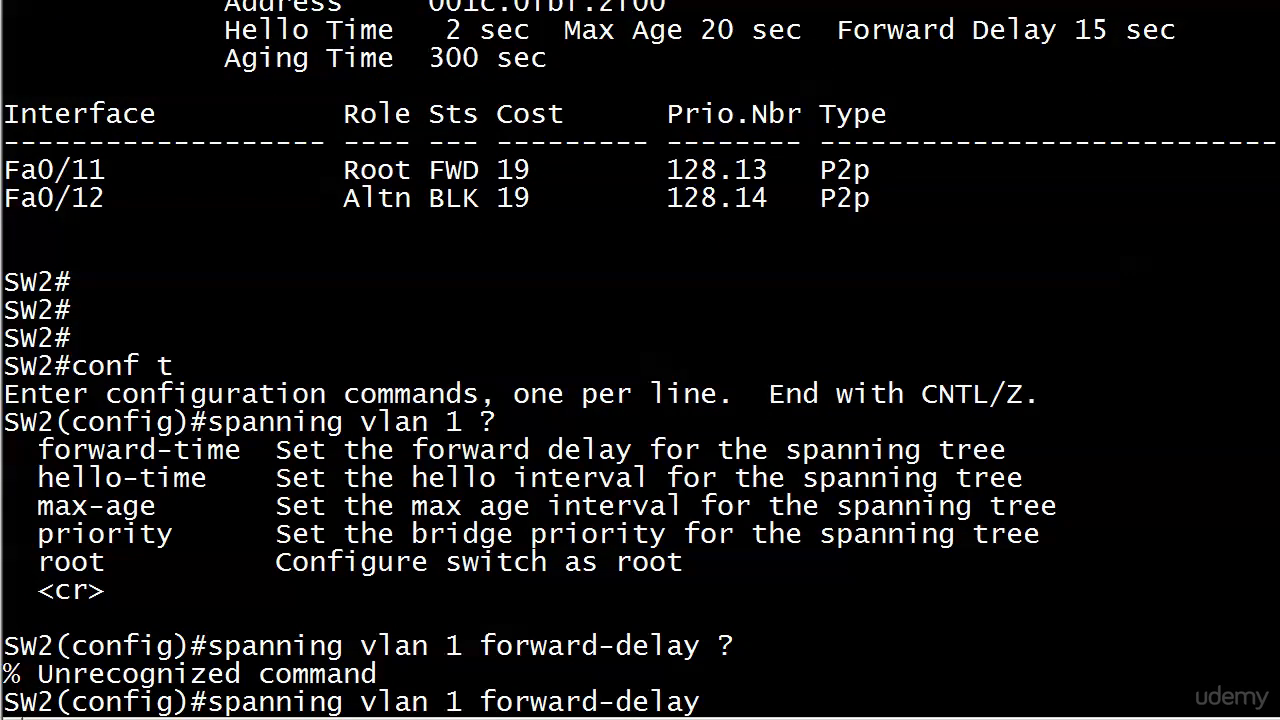
key("BackSpace")
type("time ?")
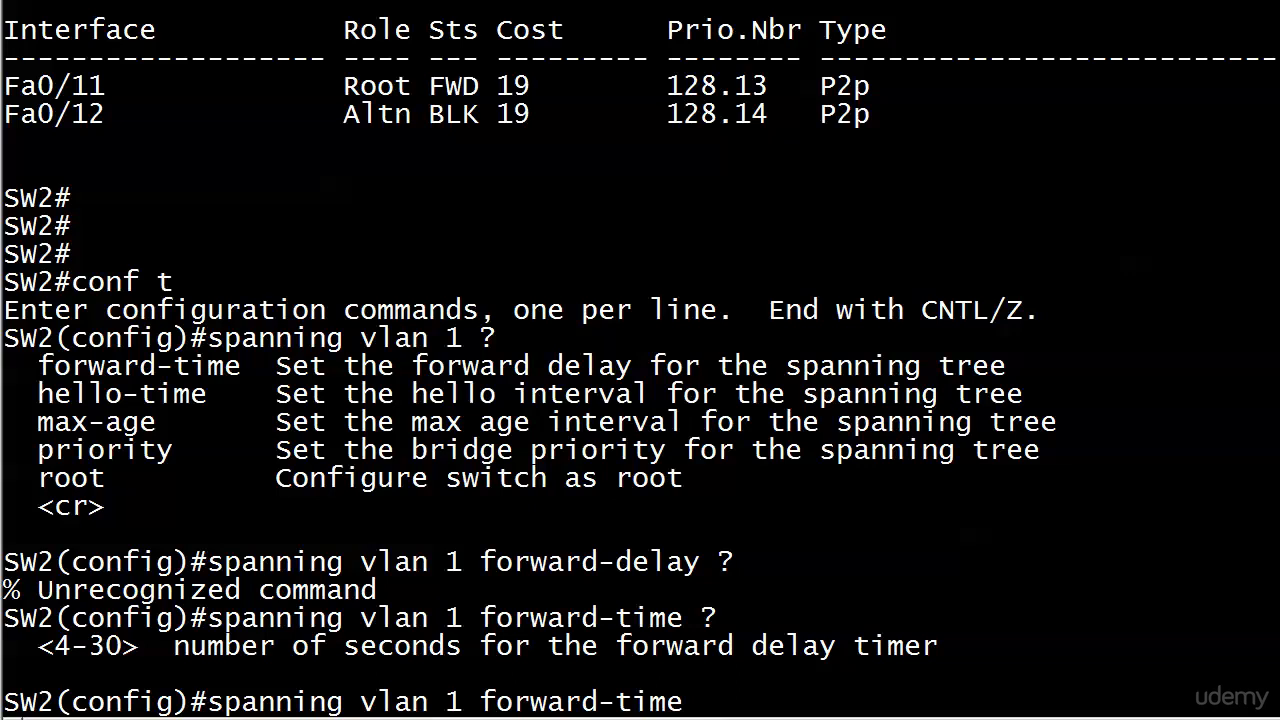
Give SW2's VLAN 1 forward-time 22, hello-time 3 and max-age 17.
type("22")
type("spanning vl")
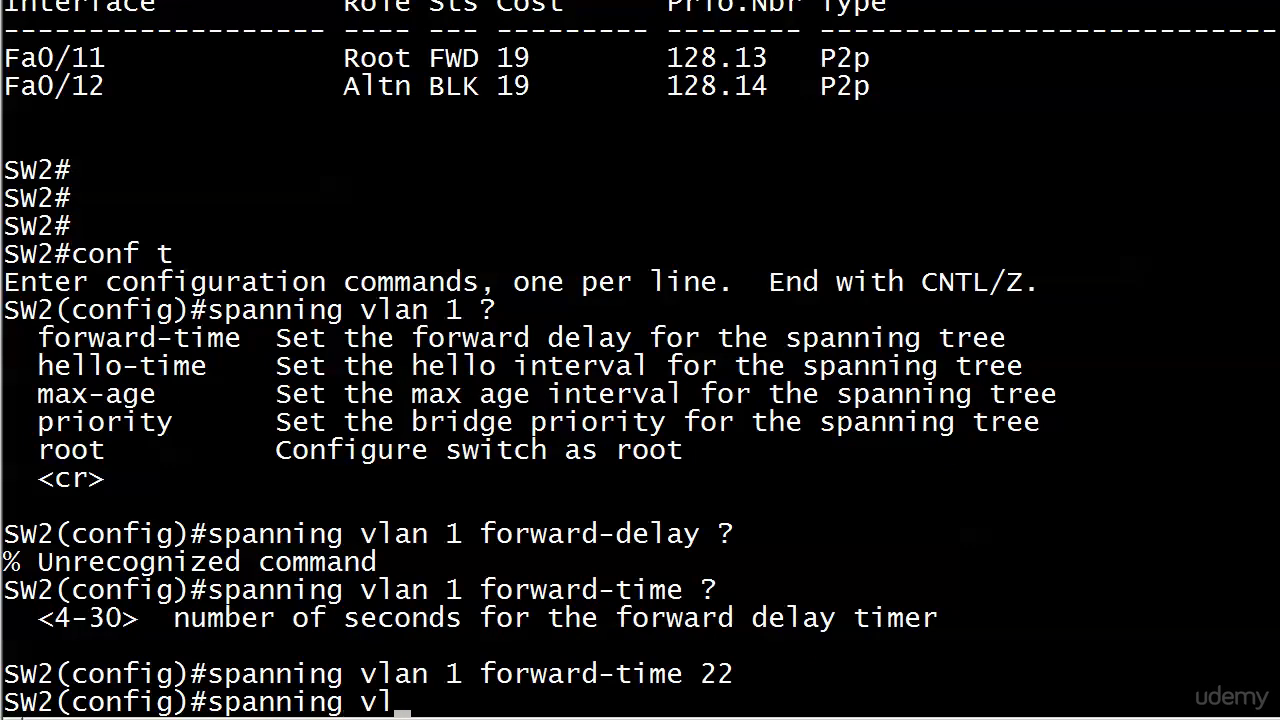
type("an 1 hello-time ?")
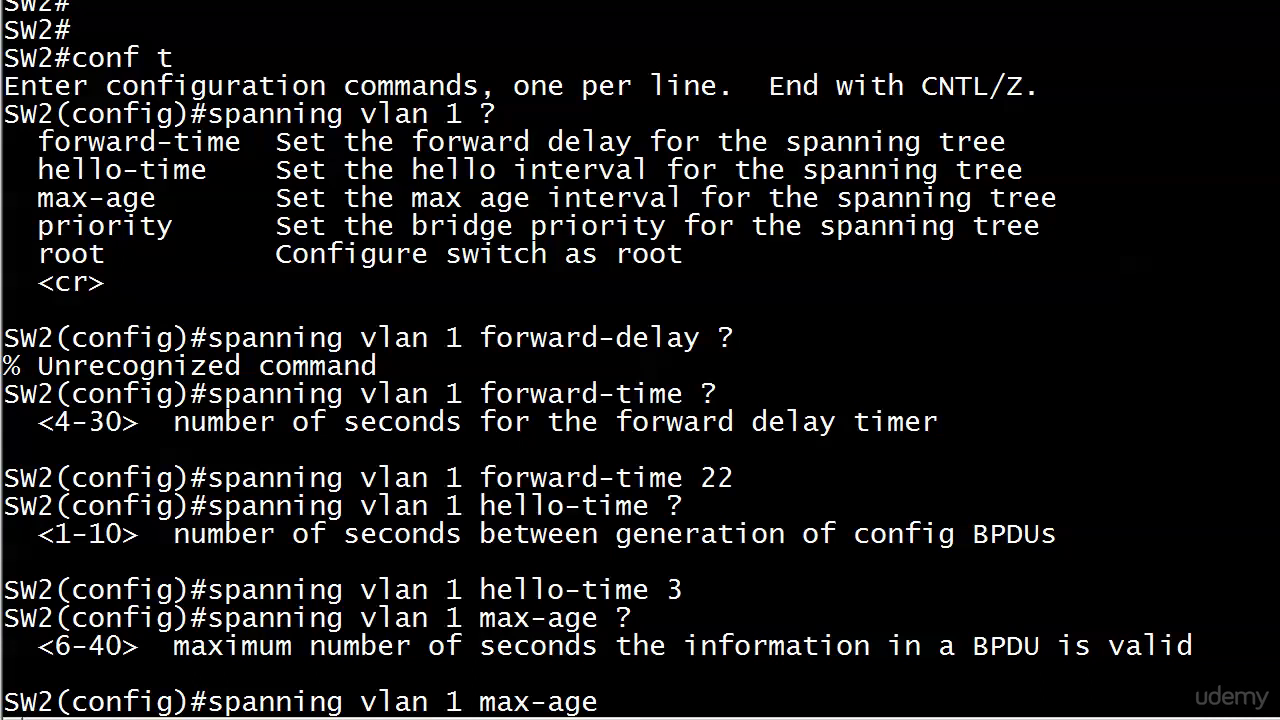
type("17")
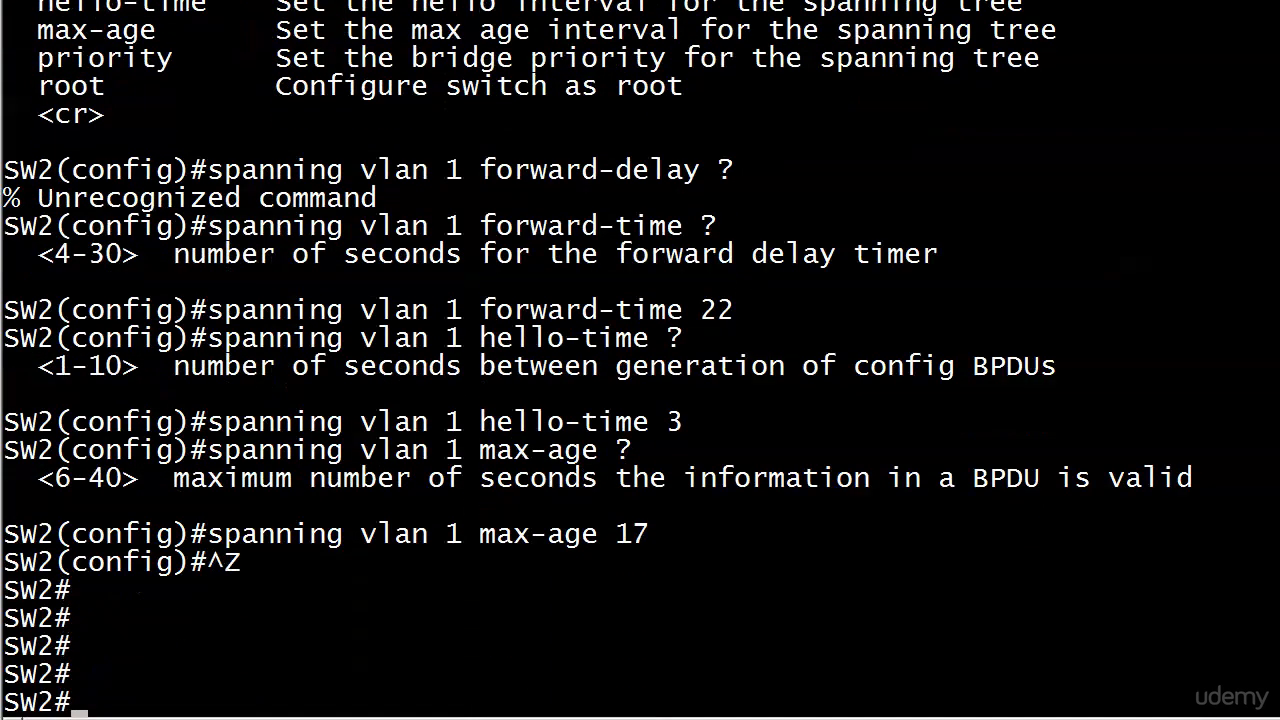
Run 'show spanning-tree vlan 1' on SW2 to check timers hello 3, max age 17, forward delay 22.
type("show spa")
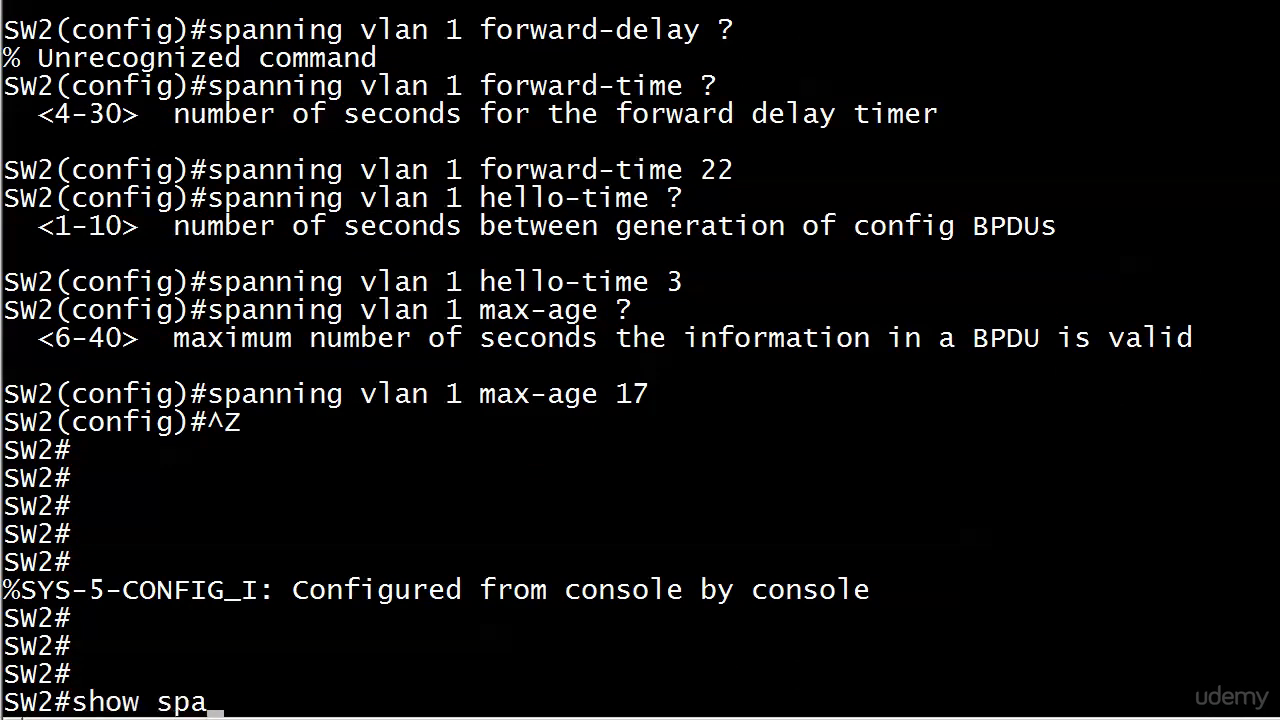
type("nning")
type("conf t")
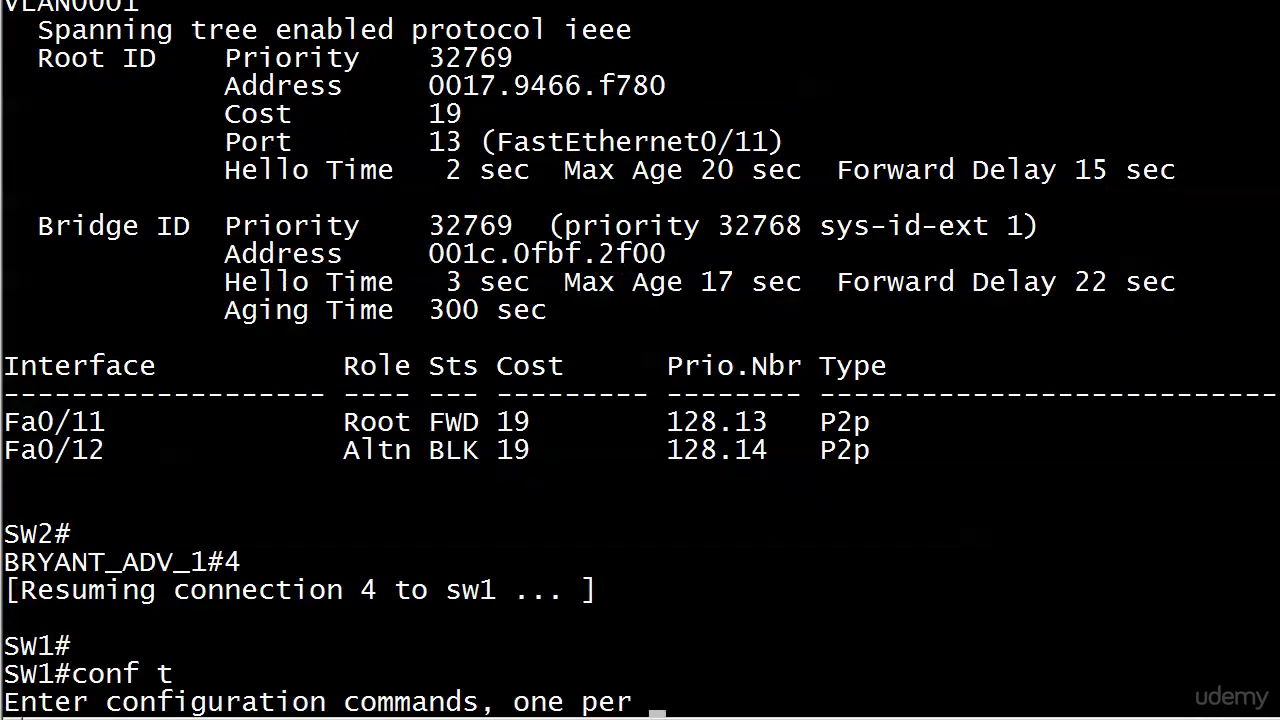
Give SW1's VLAN 1 forward delay 28, hello 4, max age 15, then show its spanning tree.
type("spanning vlan 1 for")
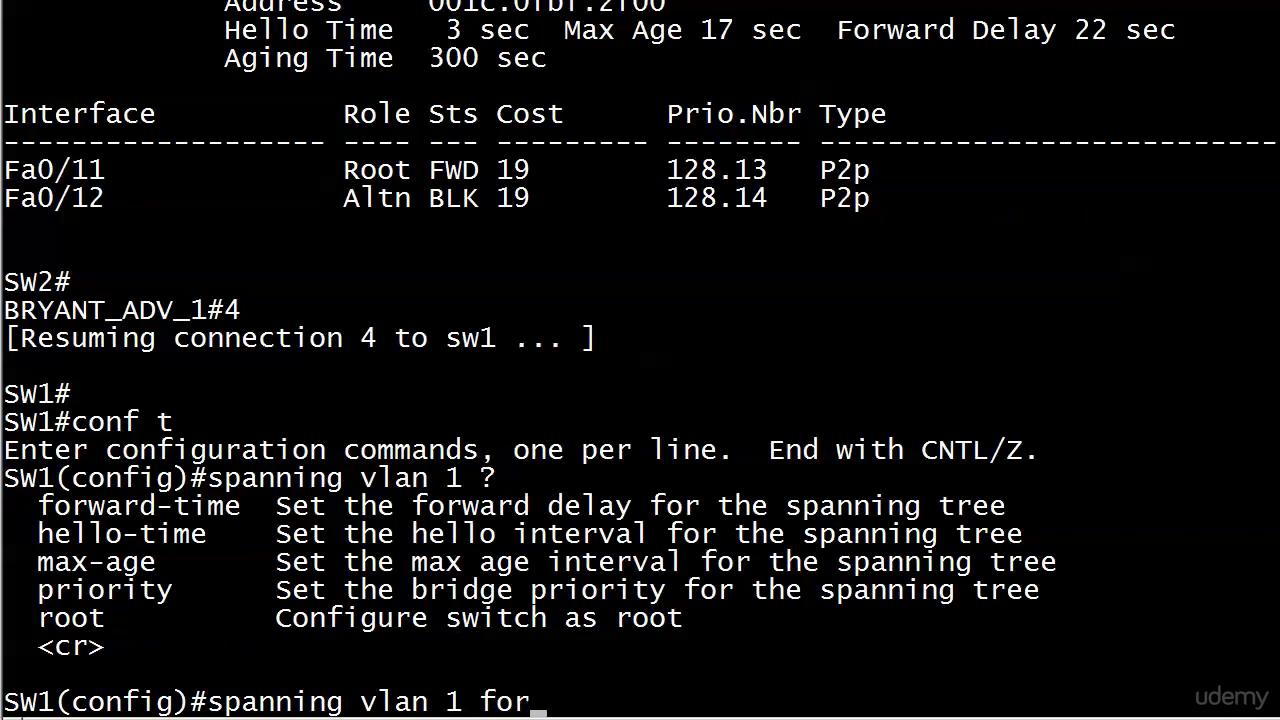
type("ward ?")
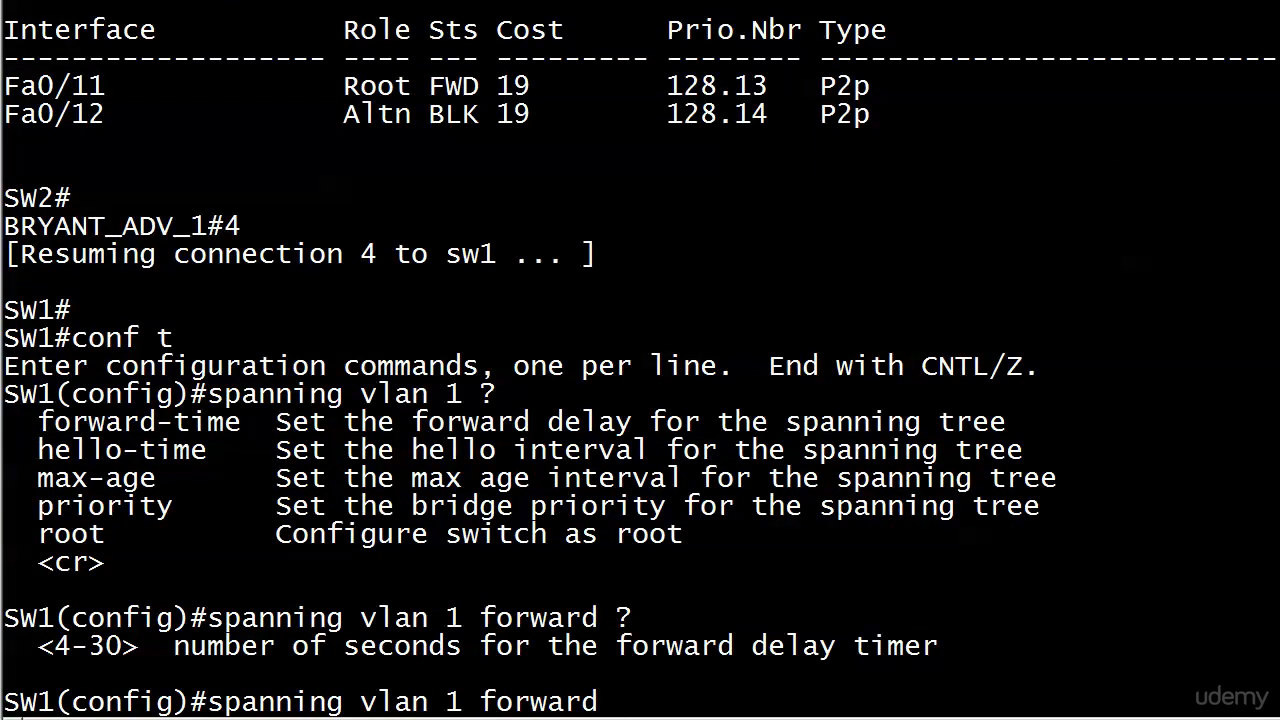
type("28")
type("spanning")
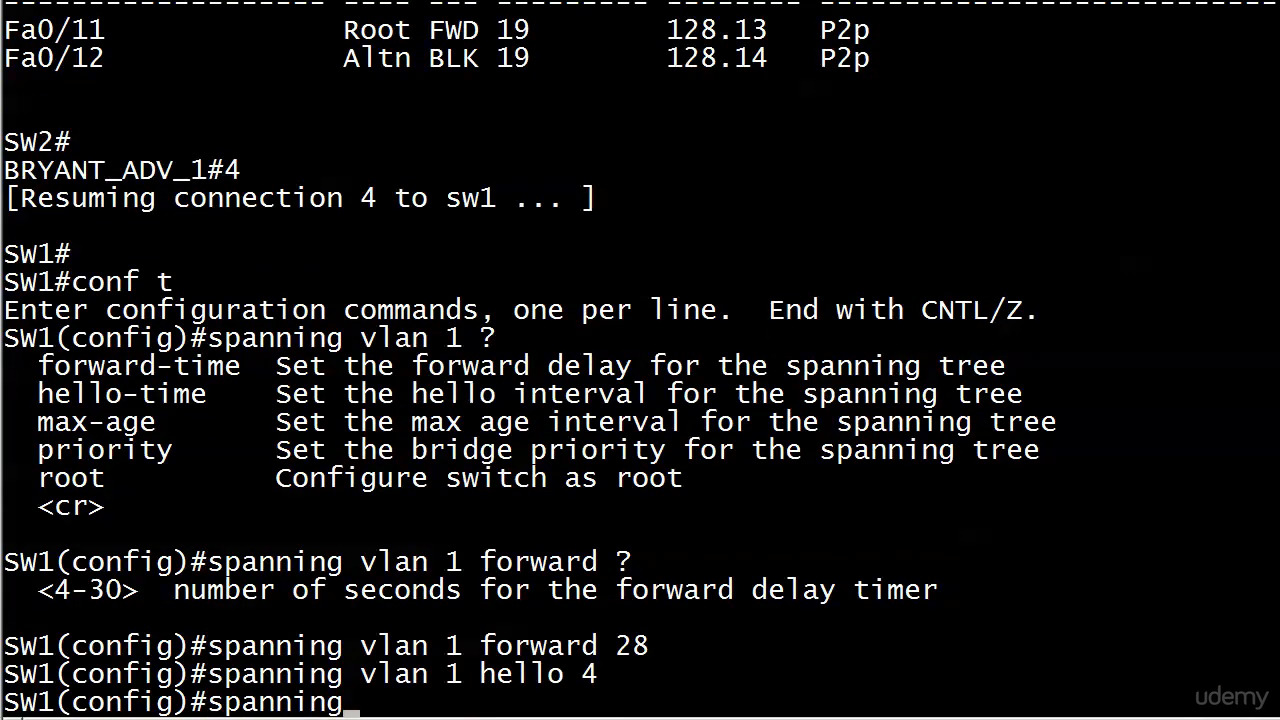
type("vlan 1 ma")
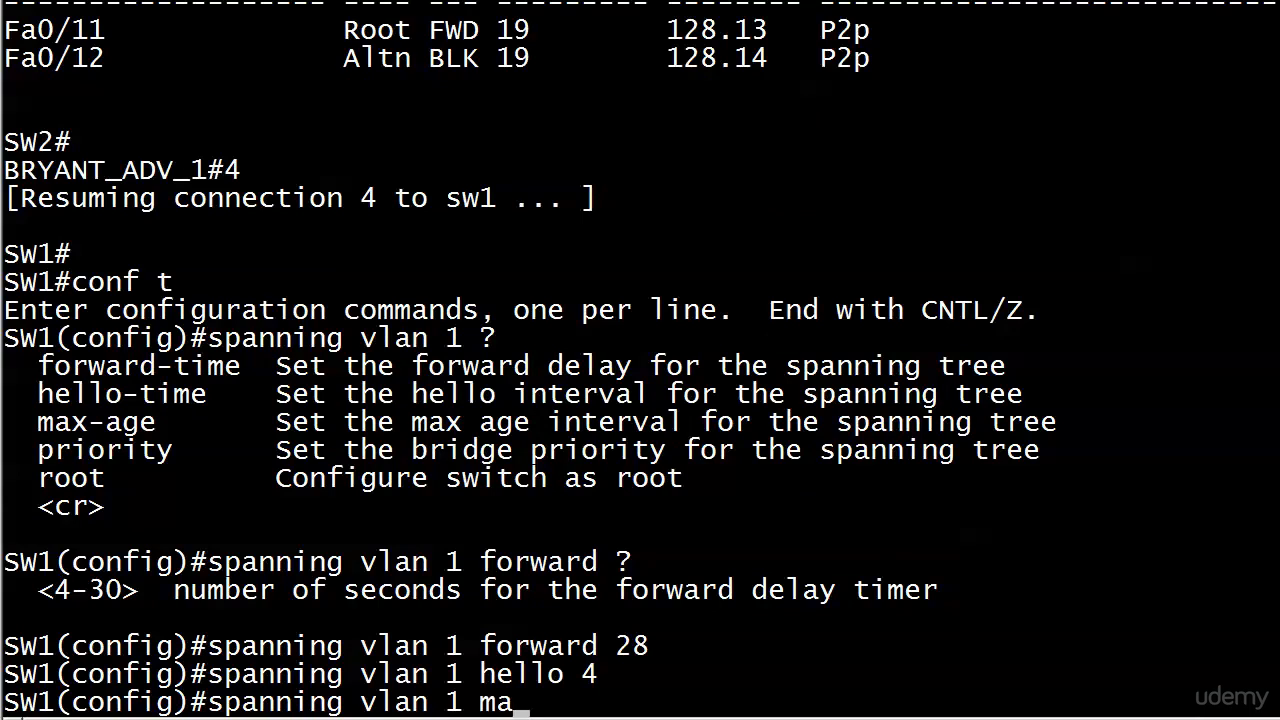
key("Return")
type("show spanning")
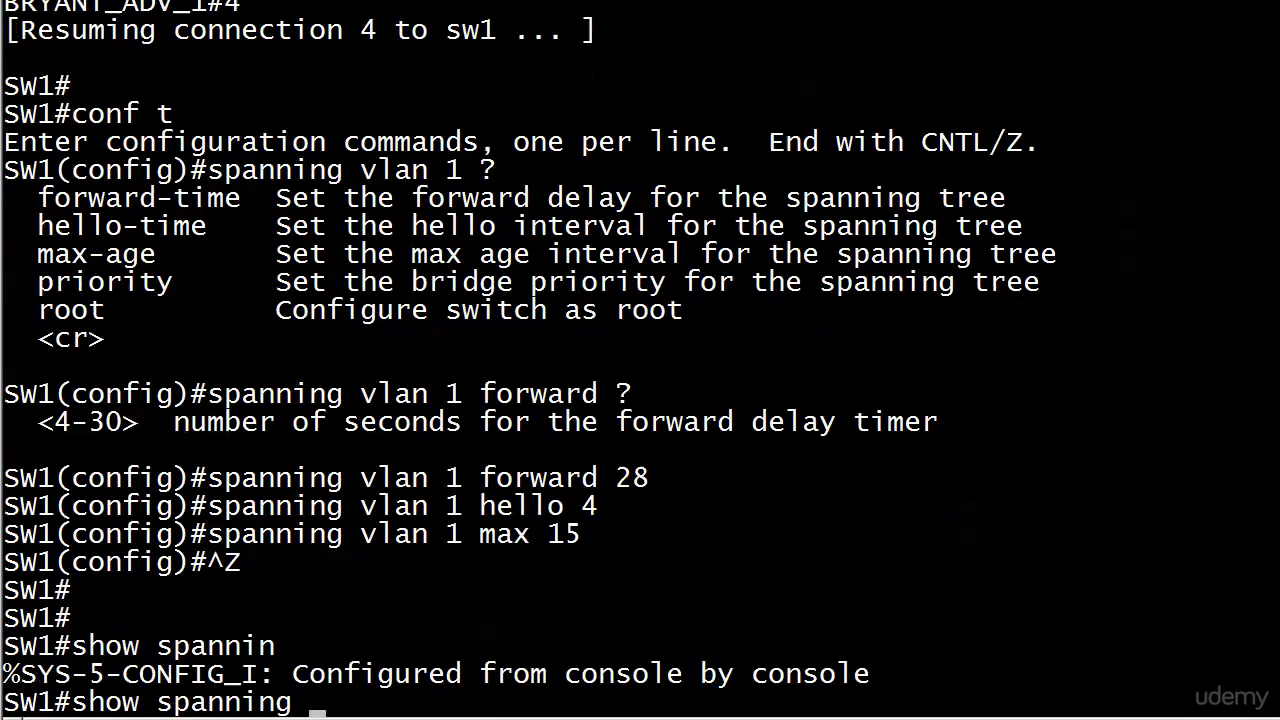
key("Return")
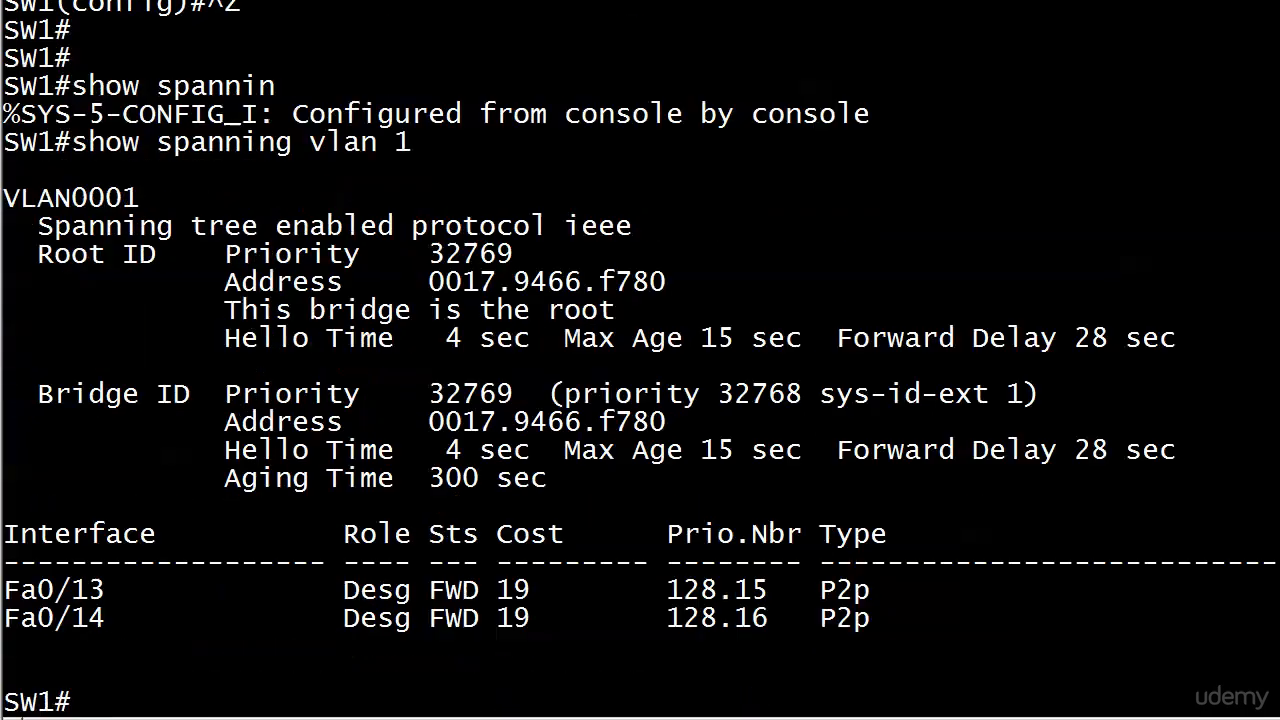